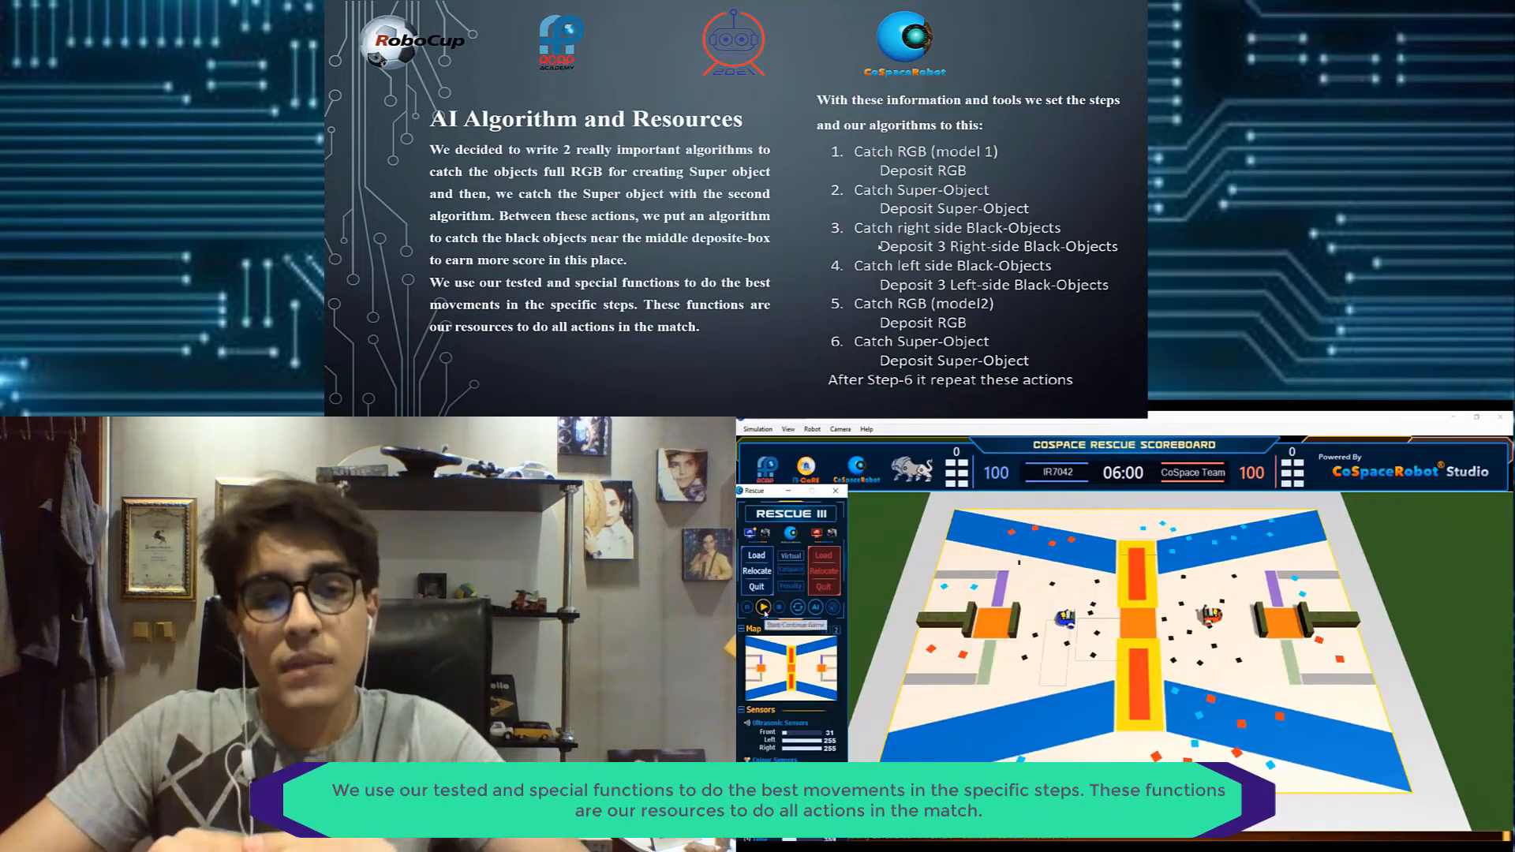
- Start the Rescue match so the timer runs and the robot begins moving with the loaded AI
left_click(762, 607)
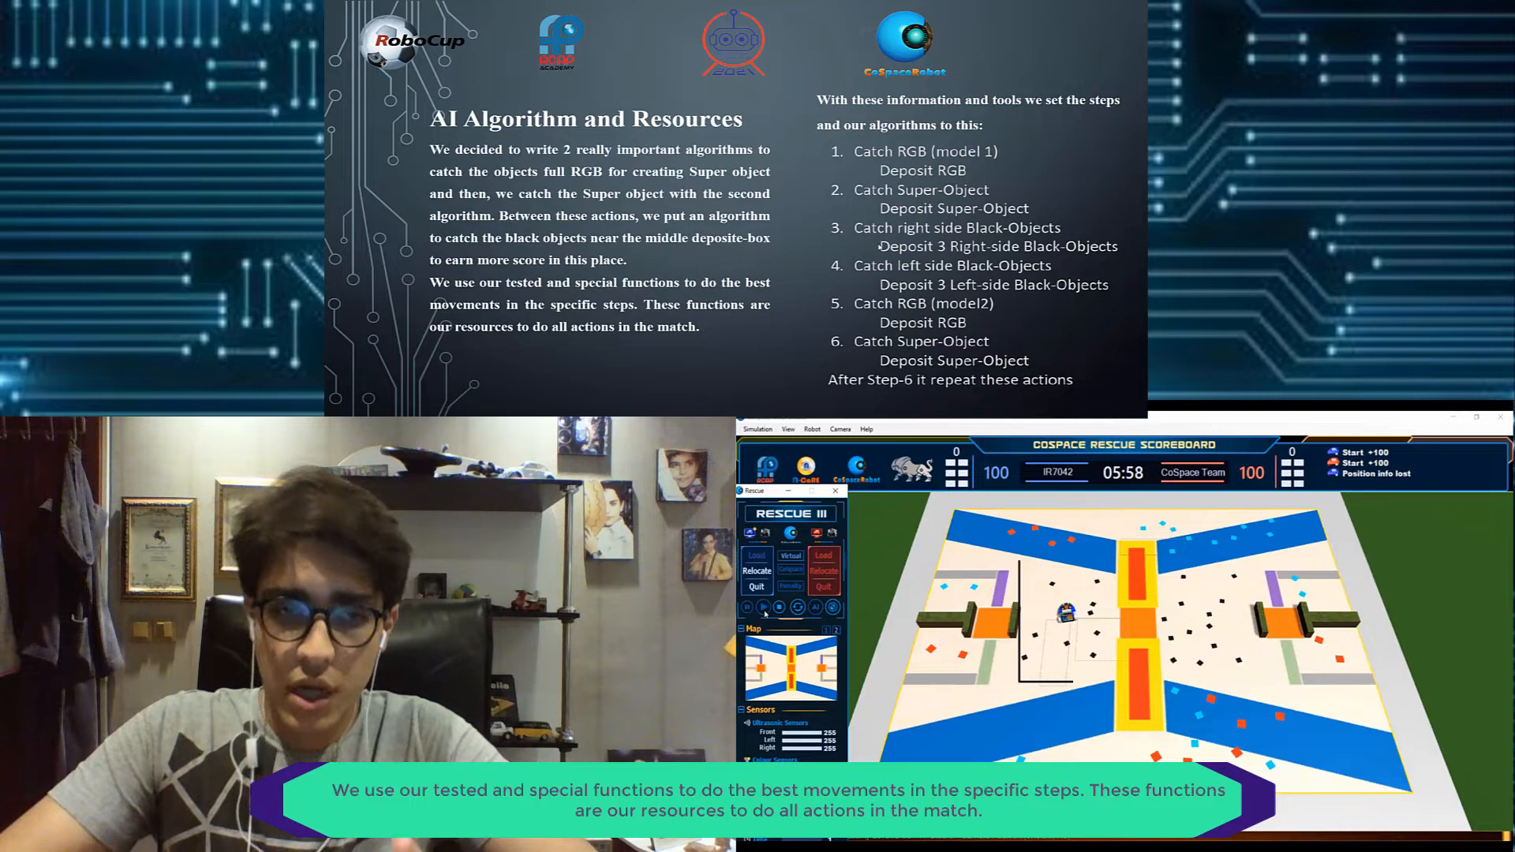